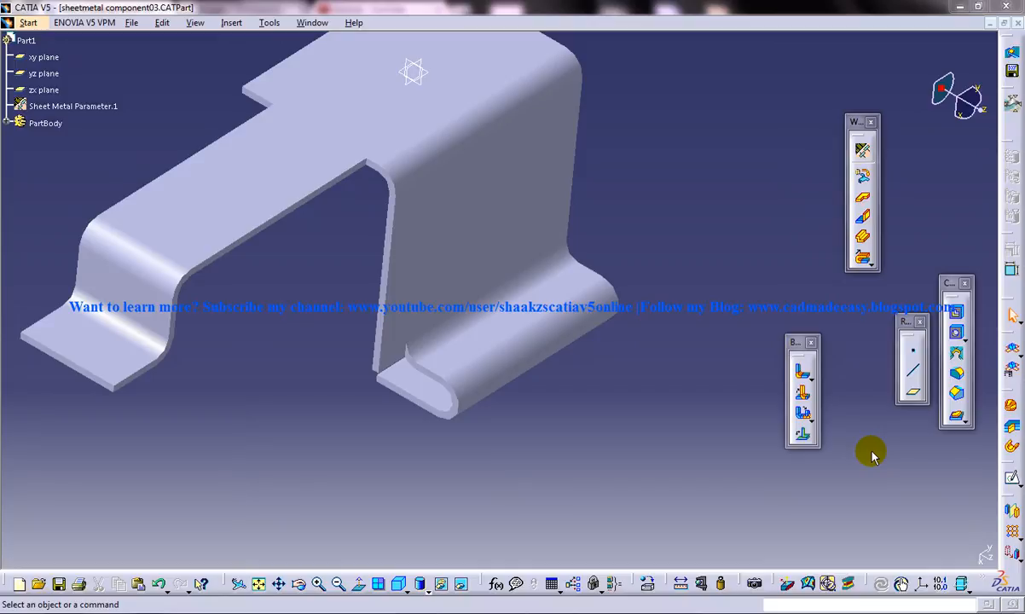
{"action": "mouse_move", "coordinate": [397, 134]}
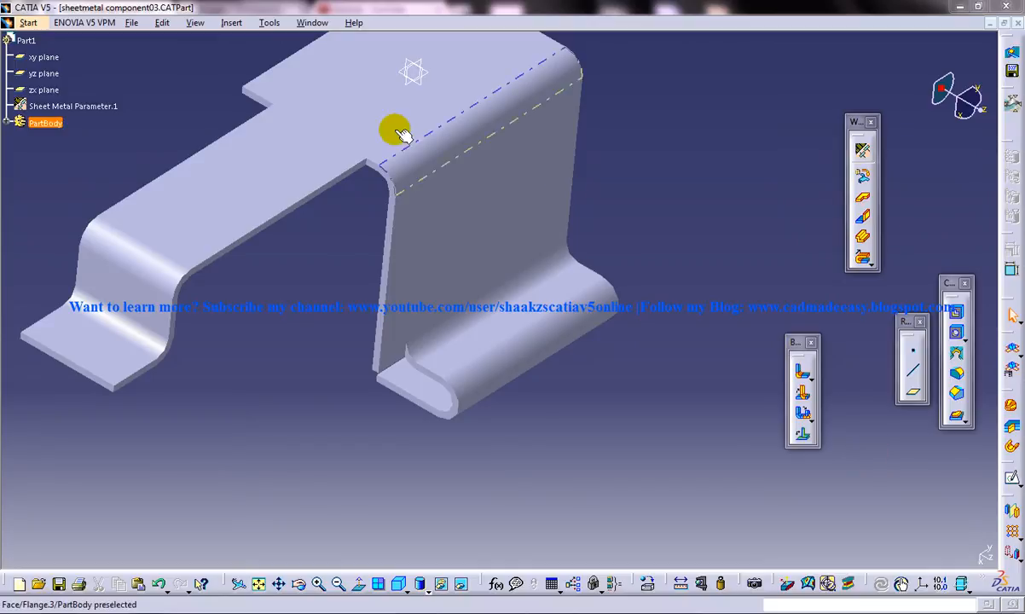
Step: Start a Hem feature from the Insert > Walls > Swept Walls menu
{"action": "left_click", "coordinate": [28, 24]}
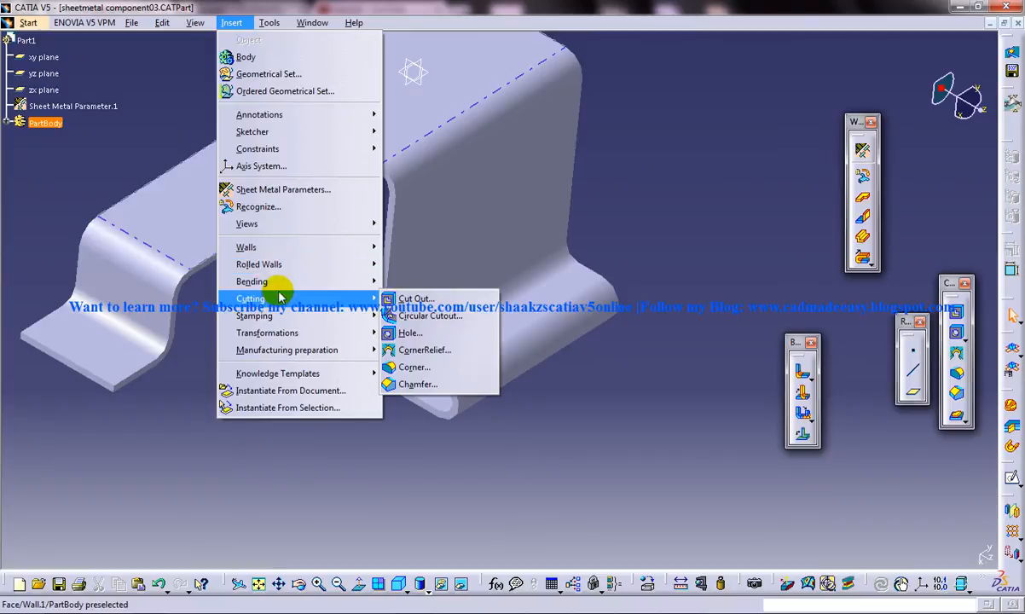
{"action": "mouse_move", "coordinate": [246, 246]}
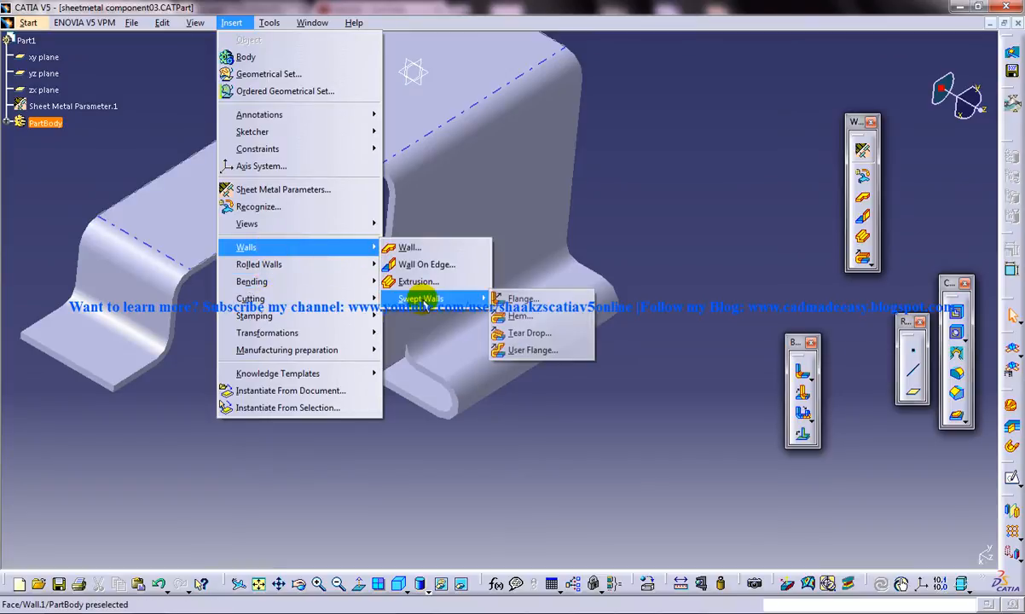
{"action": "left_click", "coordinate": [657, 225]}
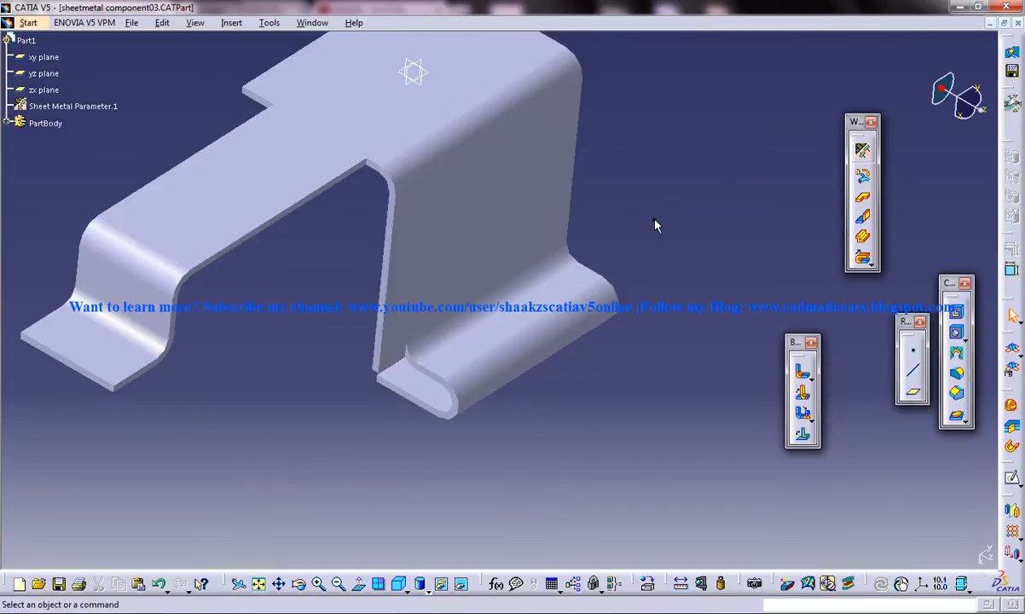
{"action": "mouse_move", "coordinate": [655, 224]}
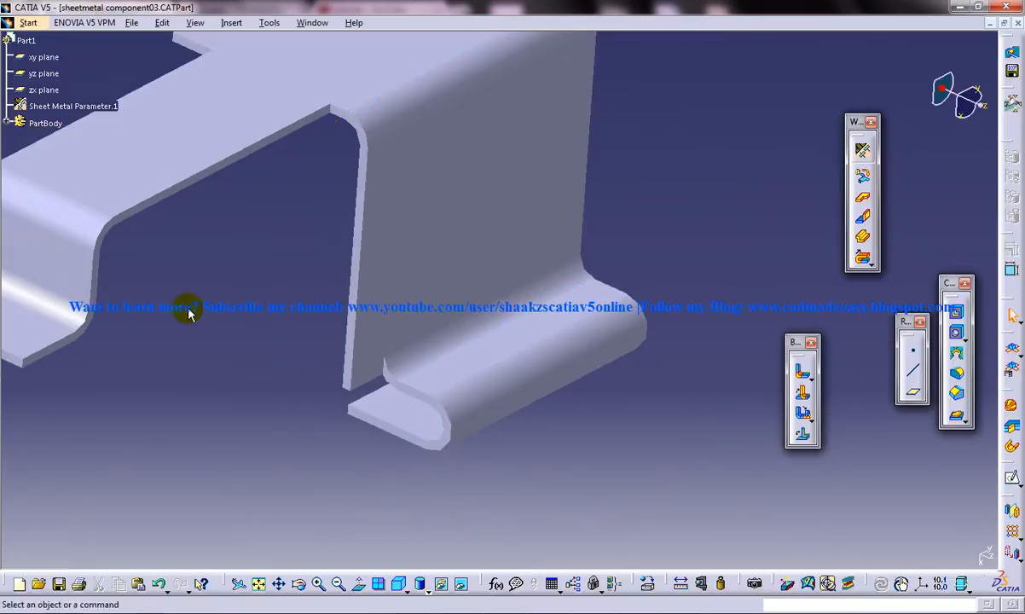
{"action": "left_click", "coordinate": [418, 448]}
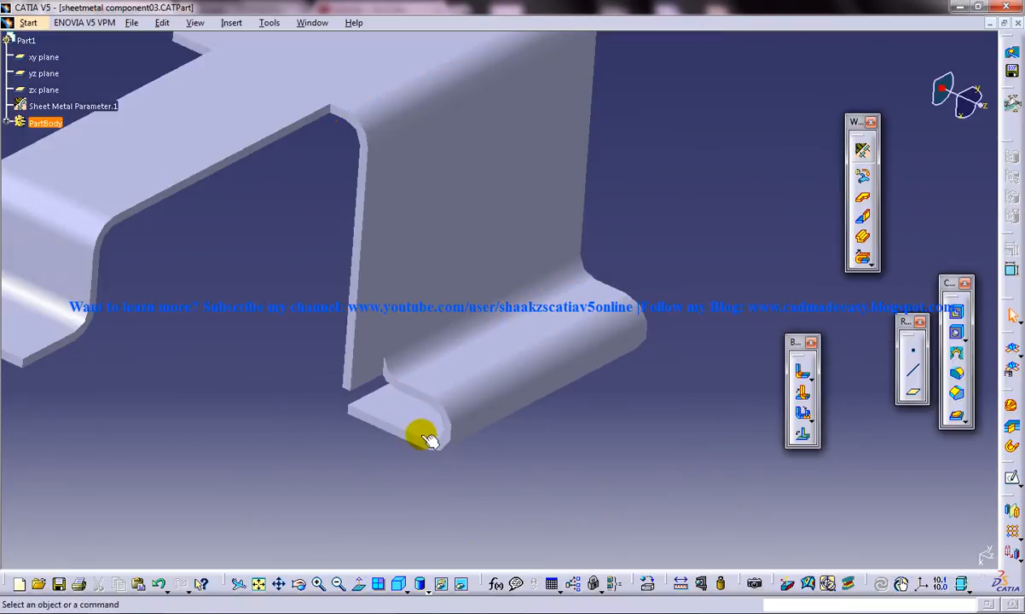
{"action": "mouse_move", "coordinate": [485, 408]}
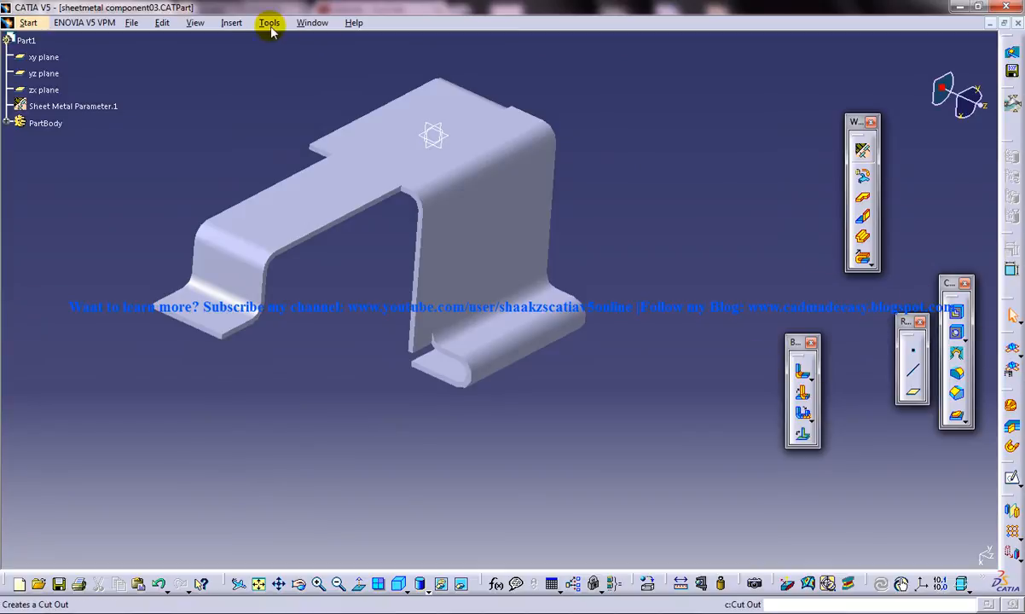
{"action": "left_click", "coordinate": [230, 22]}
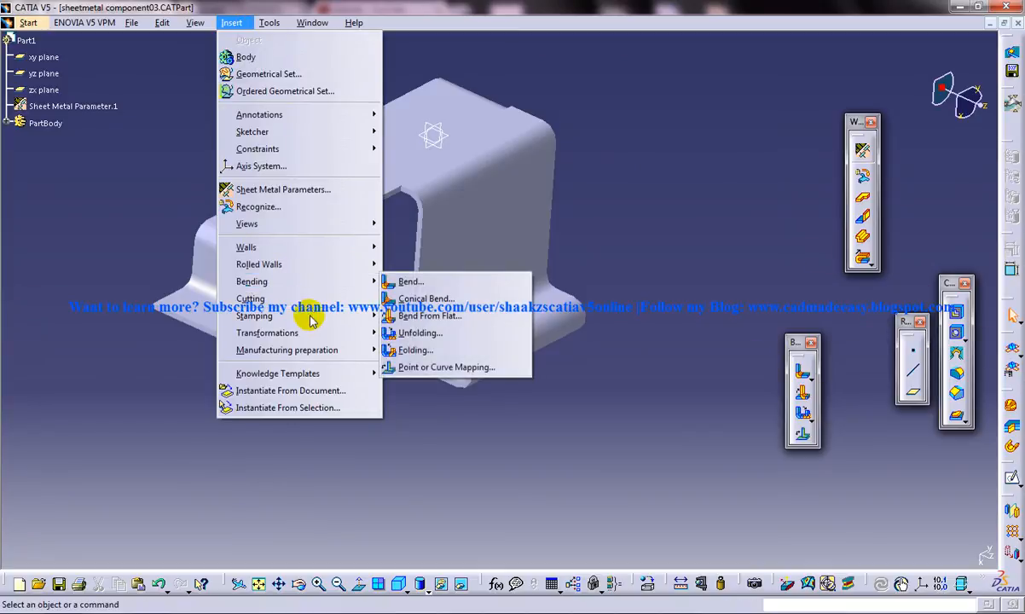
{"action": "mouse_move", "coordinate": [246, 246]}
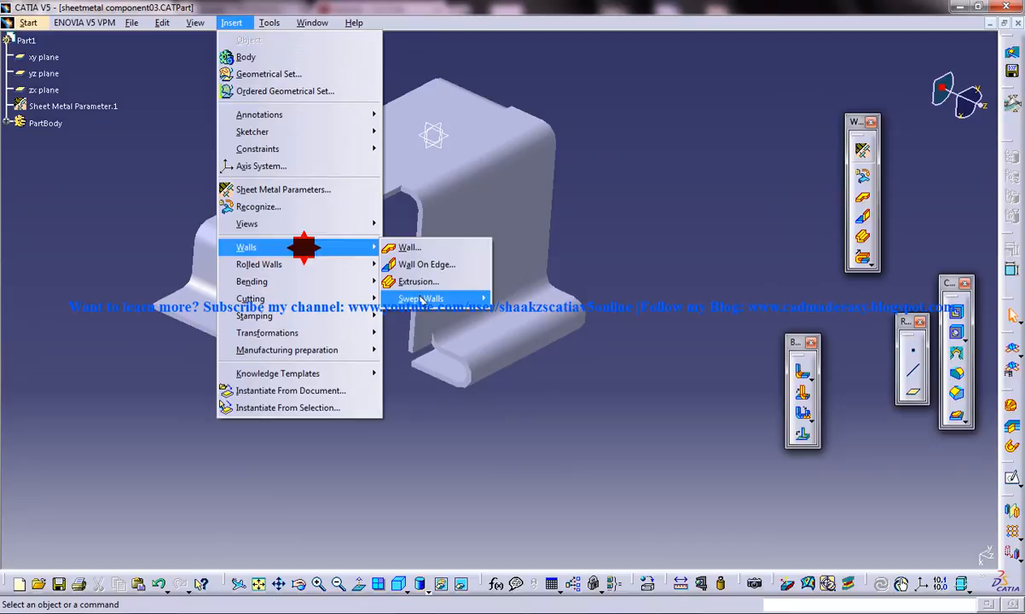
{"action": "mouse_move", "coordinate": [421, 298]}
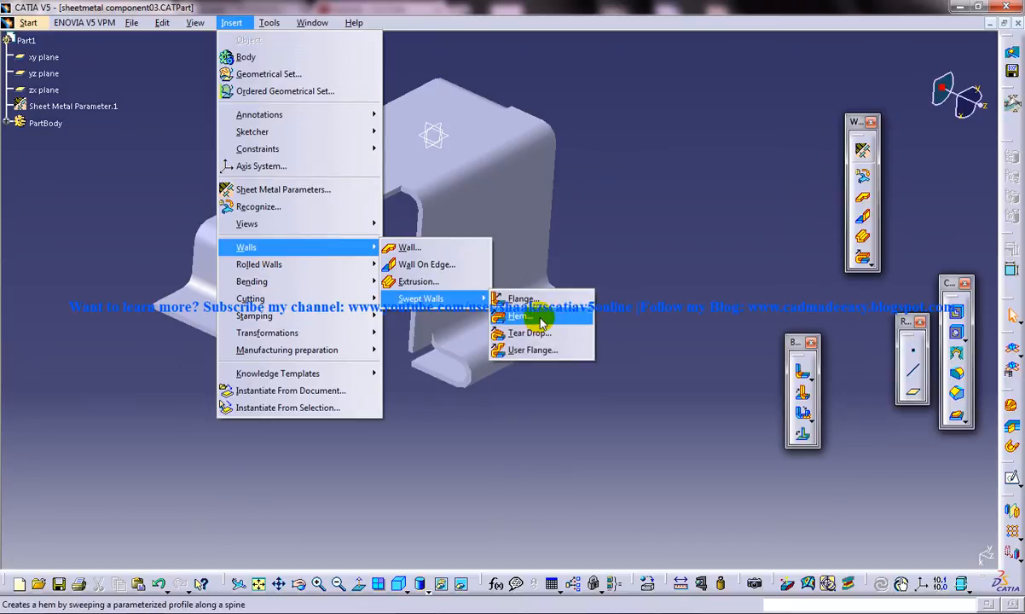
{"action": "left_click", "coordinate": [519, 316]}
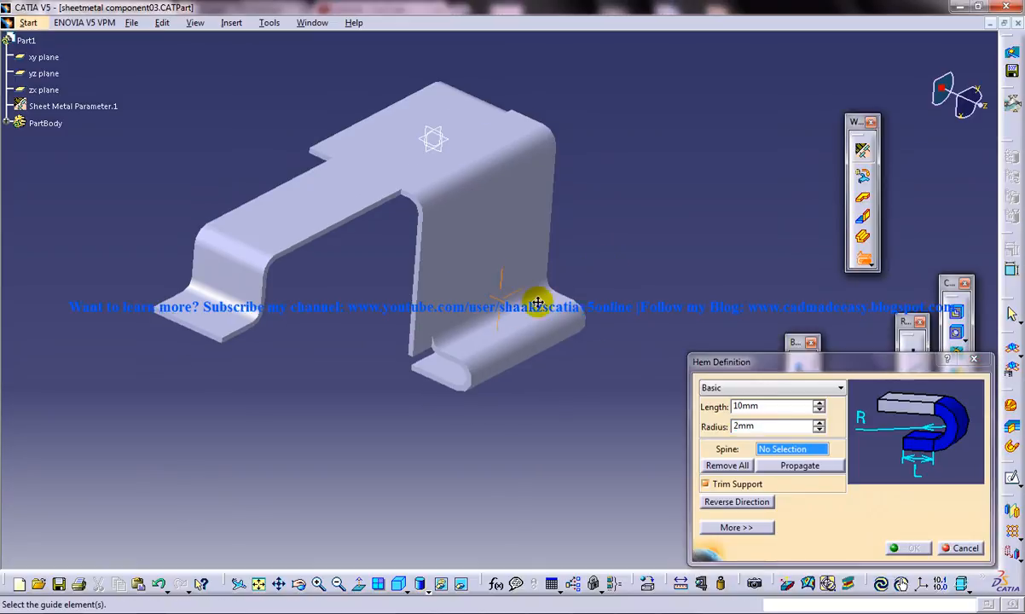
Step: Orbit the bracket toward its underside to expose the flange edges
{"action": "left_click_drag", "start_coordinate": [537, 303], "coordinate": [621, 373]}
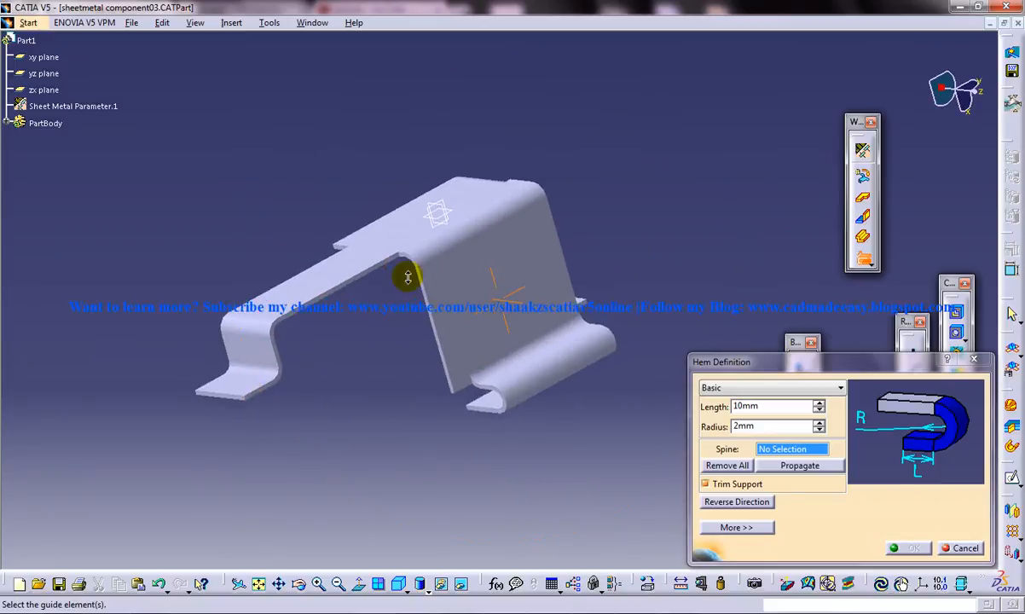
{"action": "left_click_drag", "start_coordinate": [408, 278], "coordinate": [457, 370]}
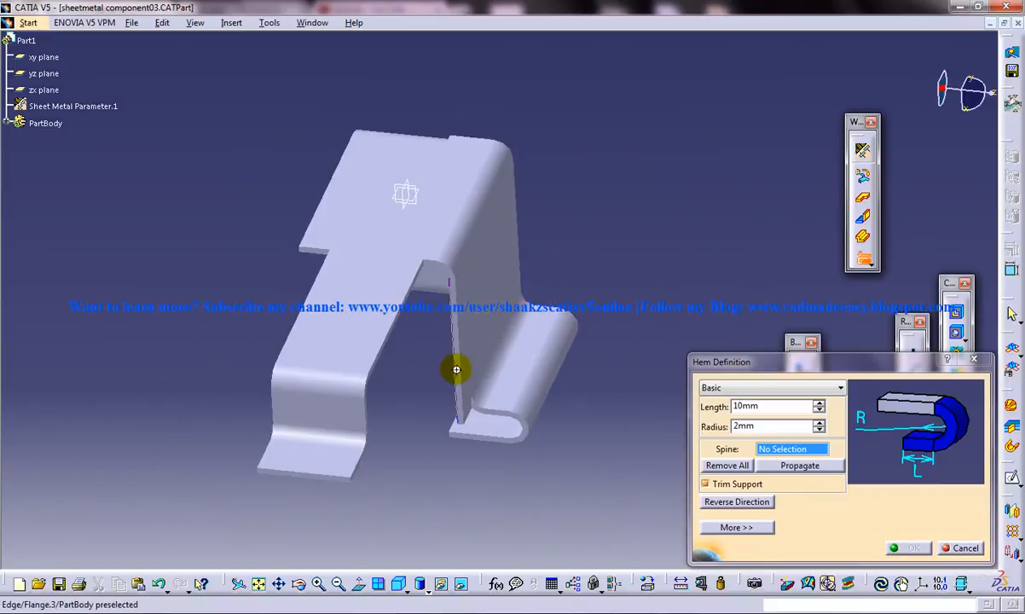
{"action": "left_click_drag", "start_coordinate": [457, 371], "coordinate": [576, 283]}
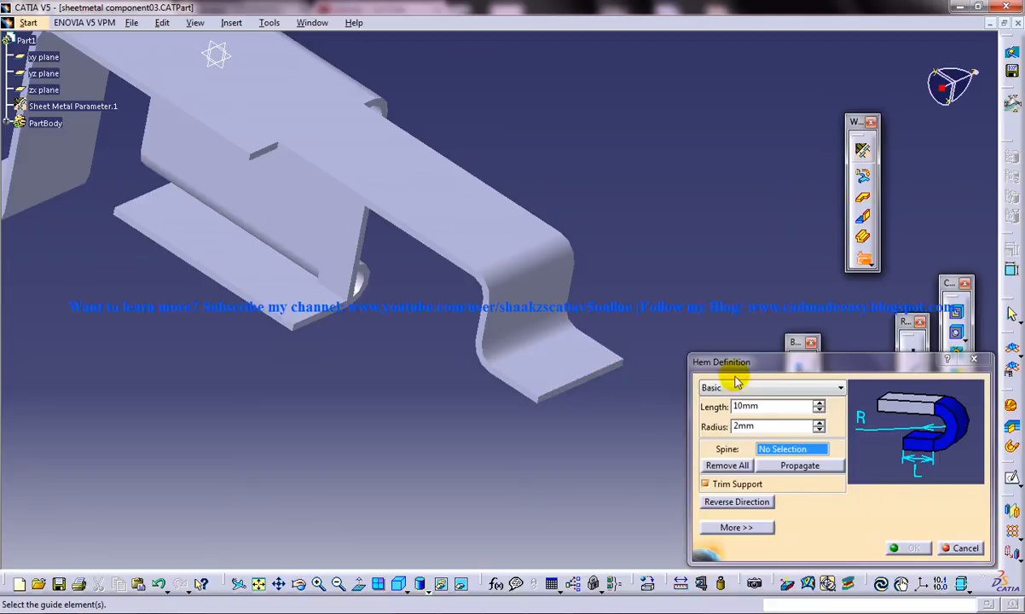
Step: Pick the flange end edge as the hem spine, testing a 1mm radius before restoring 2mm
{"action": "left_click", "coordinate": [619, 369]}
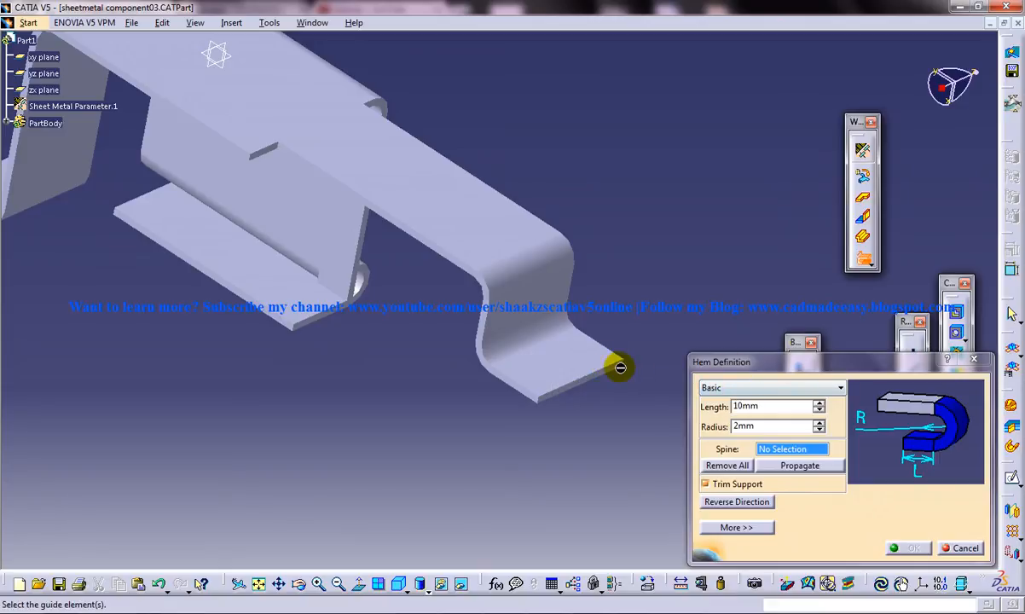
{"action": "left_click", "coordinate": [618, 369]}
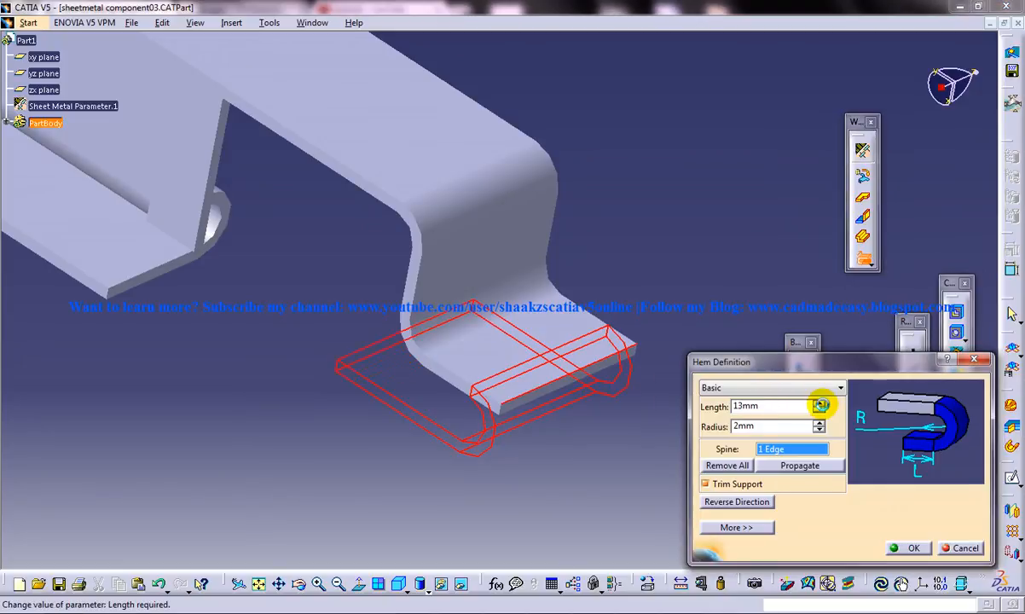
{"action": "left_click", "coordinate": [817, 431]}
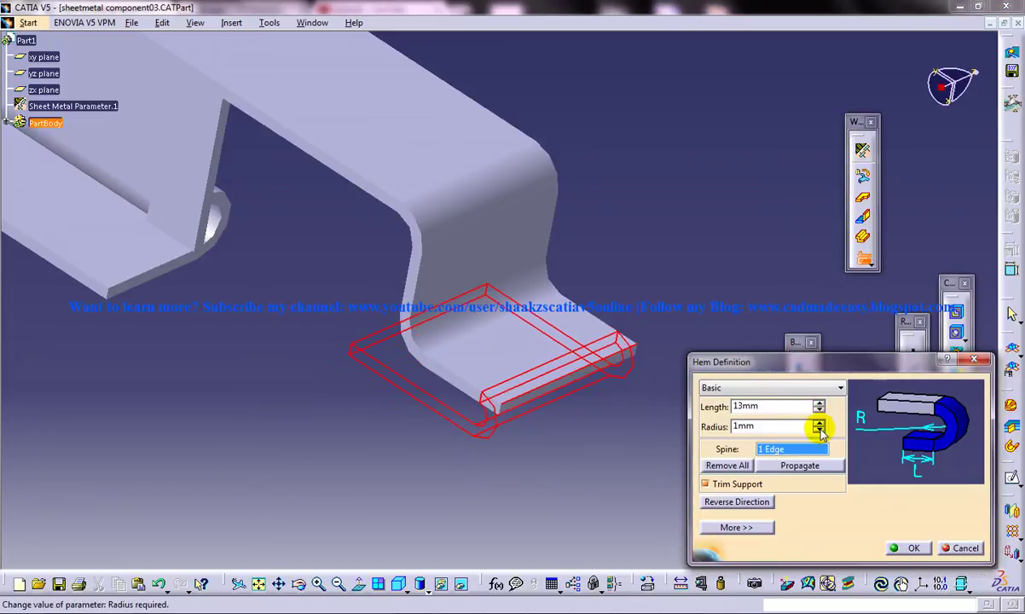
{"action": "left_click", "coordinate": [818, 422]}
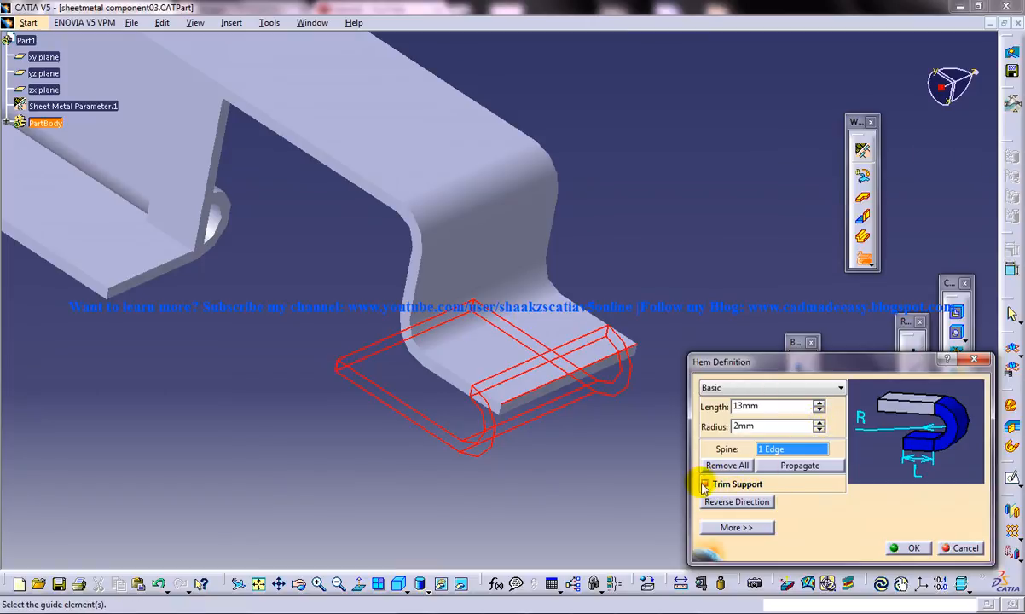
Step: Toggle Trim Support off and back on, and orbit around the hem preview
{"action": "left_click", "coordinate": [706, 484]}
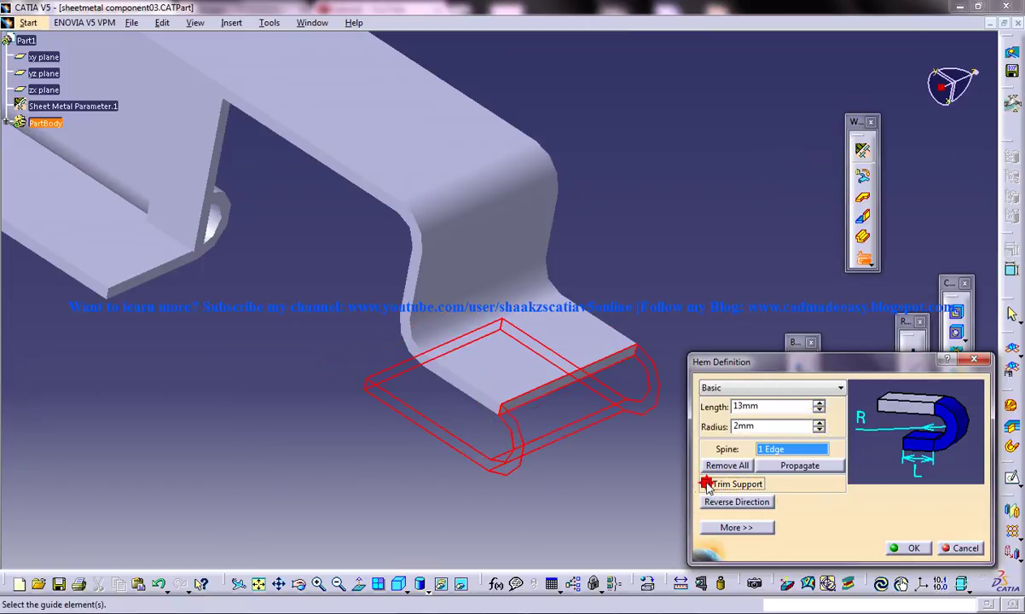
{"action": "left_click", "coordinate": [707, 483]}
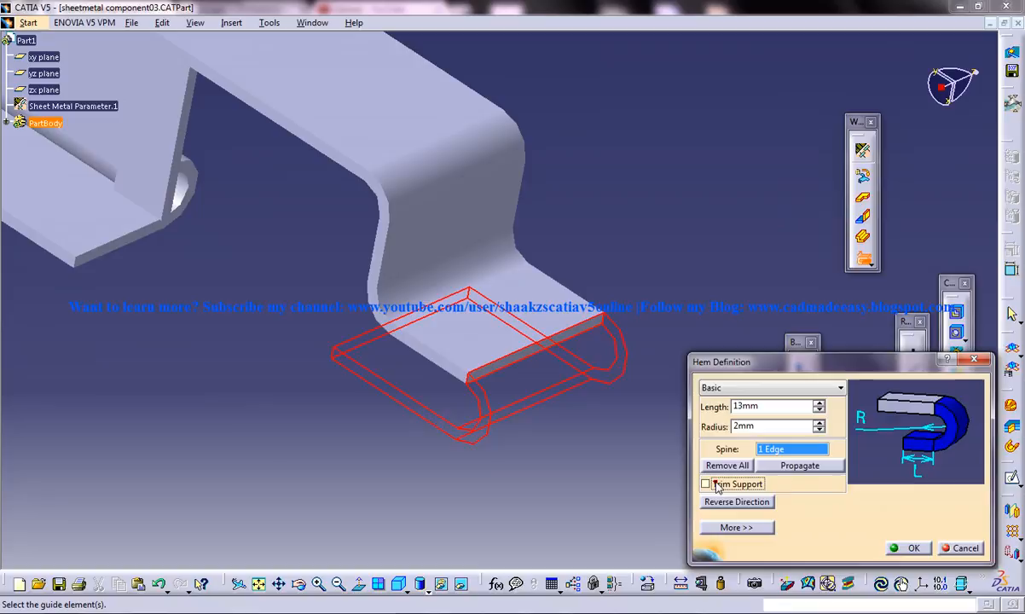
{"action": "left_click", "coordinate": [705, 483]}
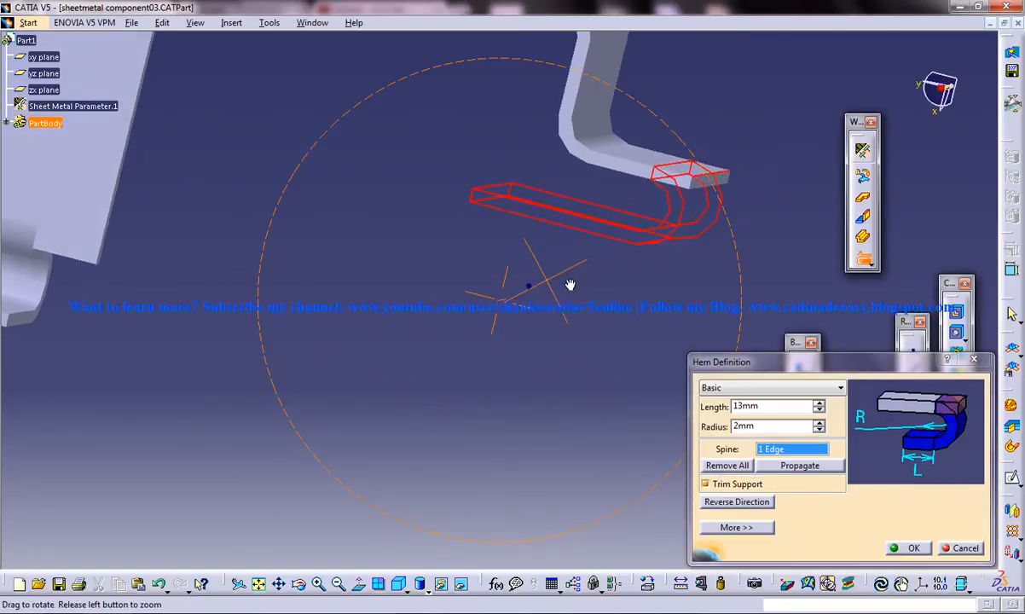
{"action": "left_click_drag", "start_coordinate": [570, 284], "coordinate": [587, 271]}
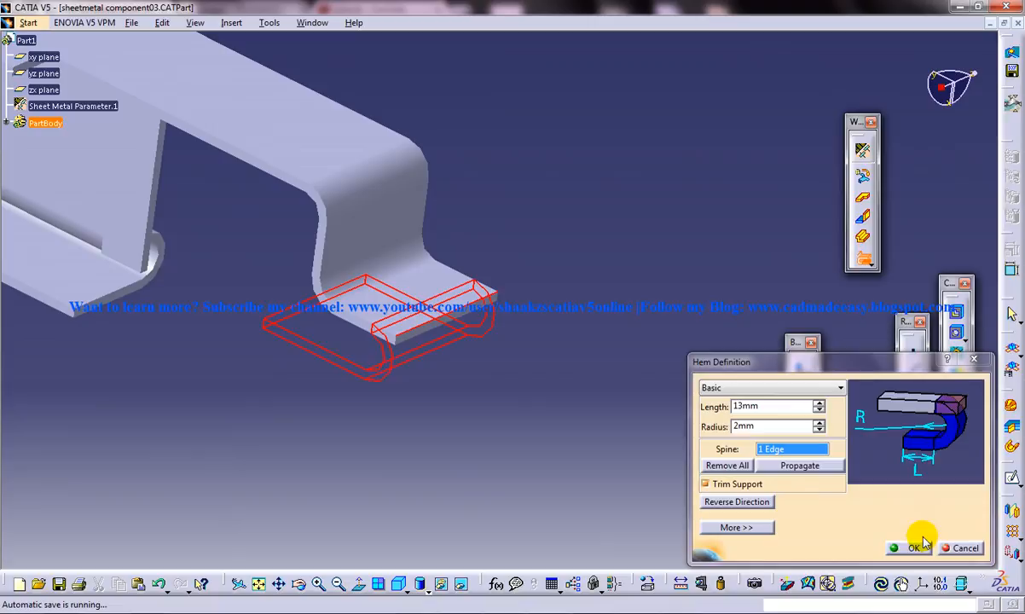
Step: Confirm the hem definition and orbit the bracket to inspect the curled flange end
{"action": "left_click", "coordinate": [913, 548]}
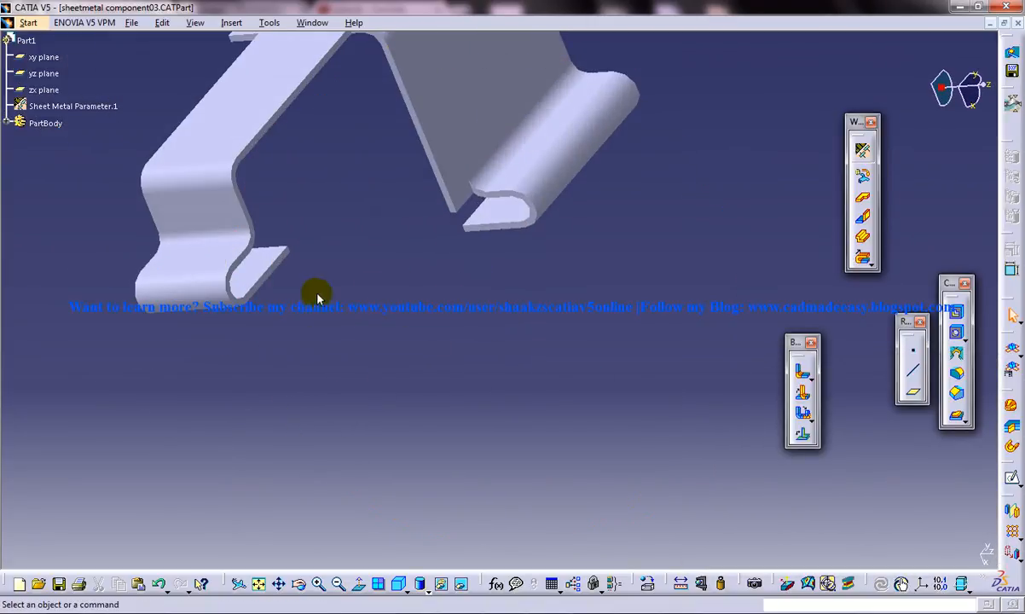
{"action": "left_click_drag", "start_coordinate": [317, 296], "coordinate": [455, 329]}
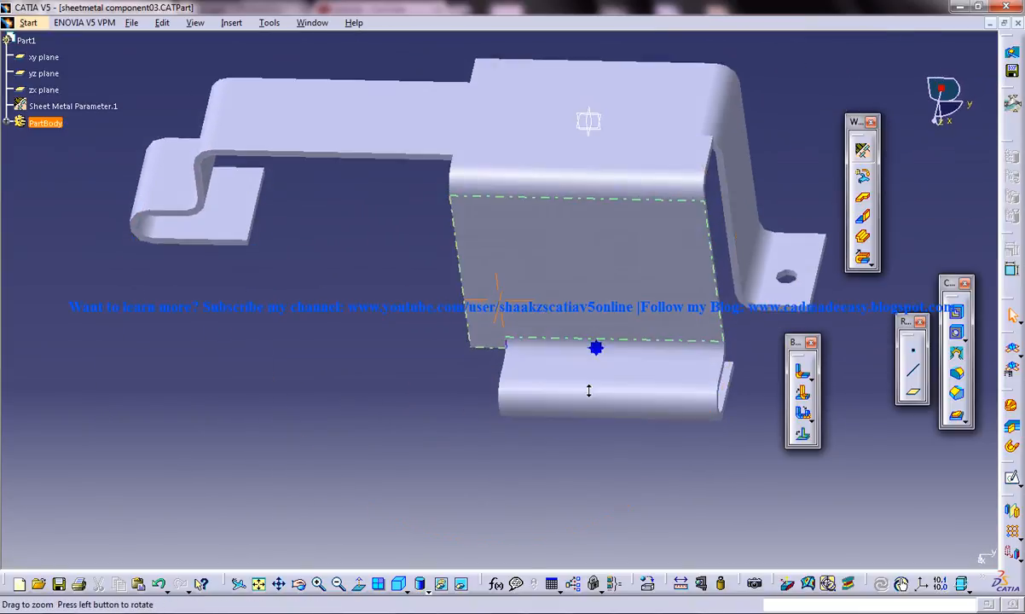
{"action": "left_click_drag", "start_coordinate": [589, 384], "coordinate": [563, 427]}
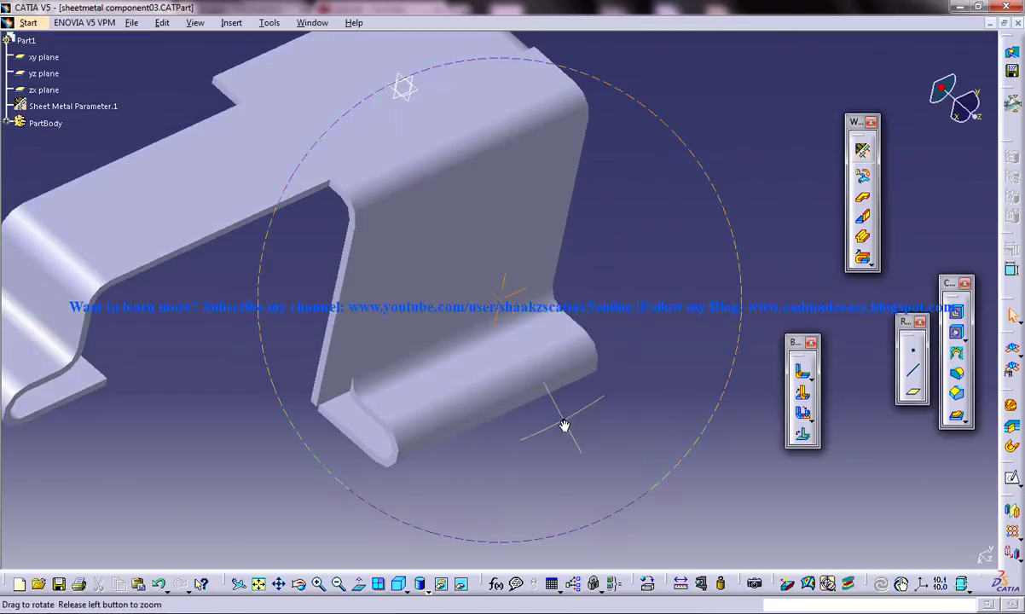
{"action": "left_click_drag", "start_coordinate": [563, 427], "coordinate": [649, 372]}
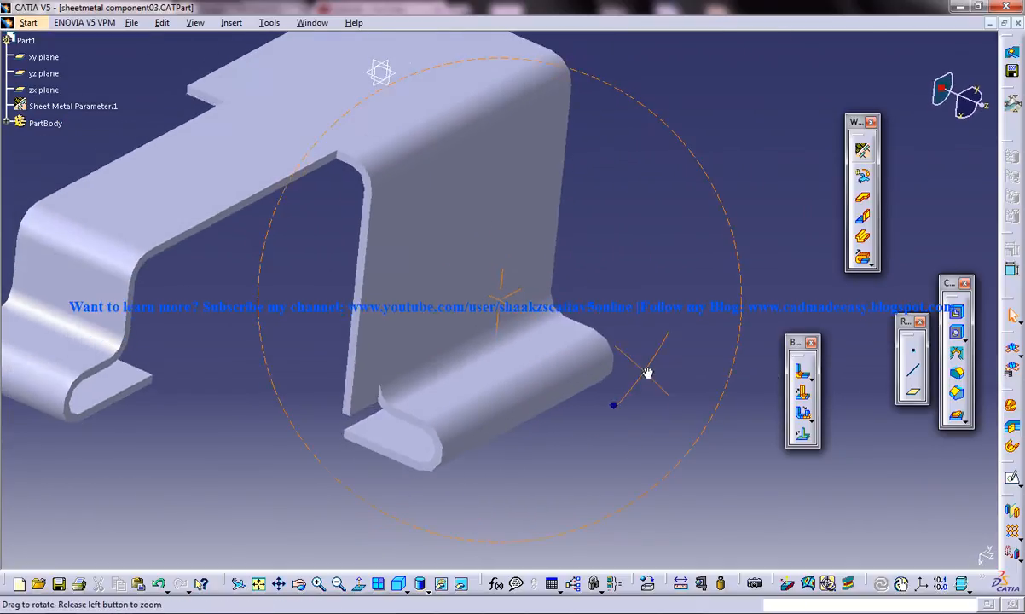
{"action": "left_click_drag", "start_coordinate": [648, 373], "coordinate": [354, 395]}
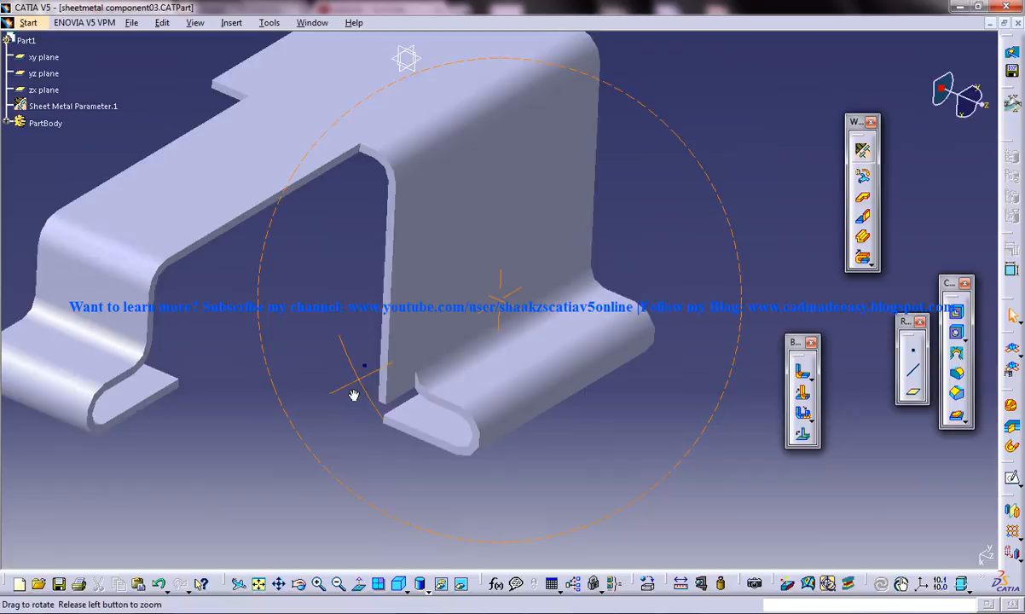
{"action": "mouse_move", "coordinate": [406, 390]}
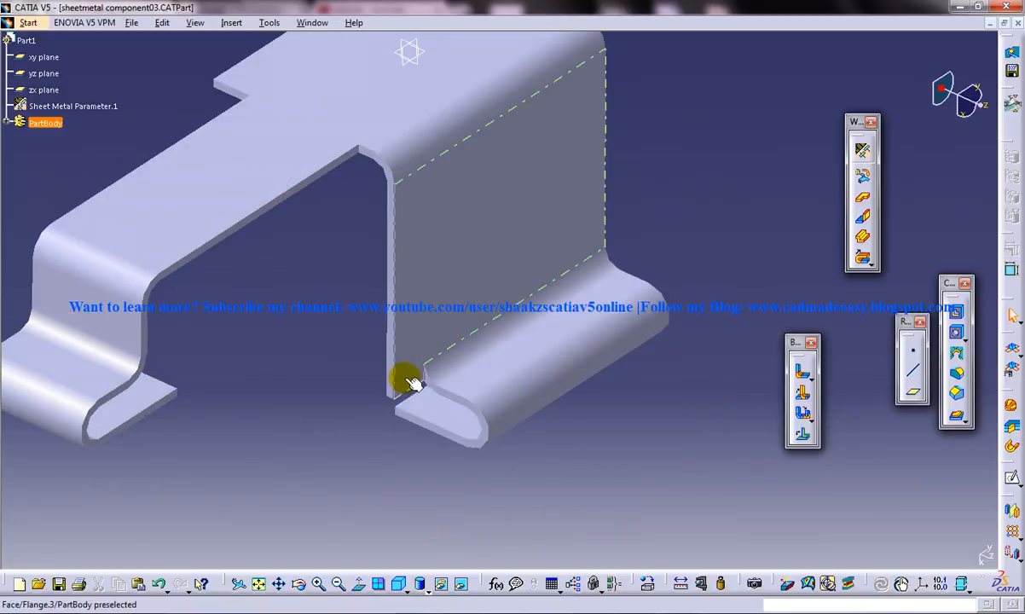